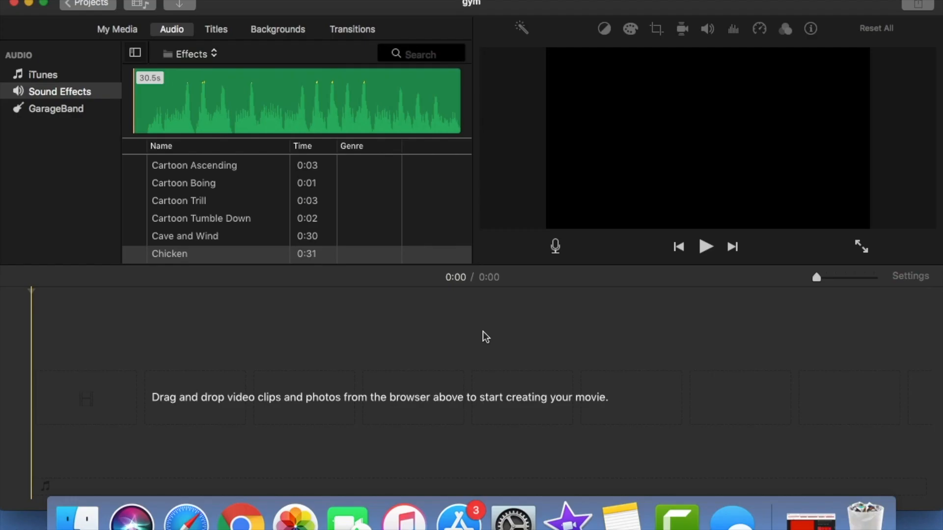
pyautogui.moveTo(477, 338)
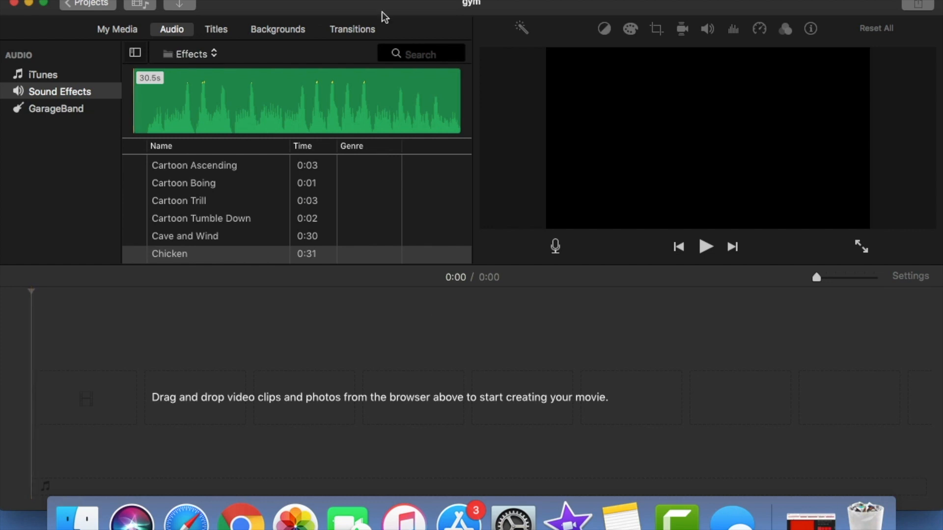
pyautogui.moveTo(6, 40)
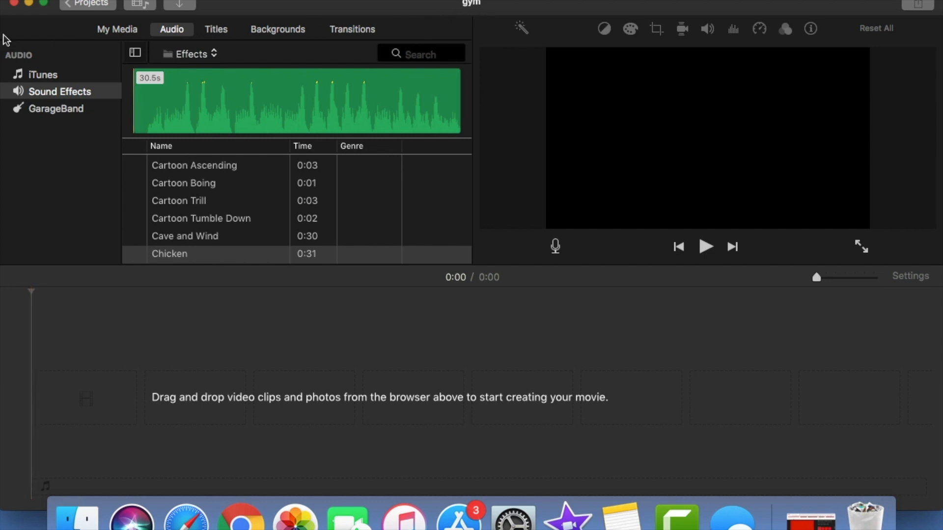
pyautogui.moveTo(29, 4)
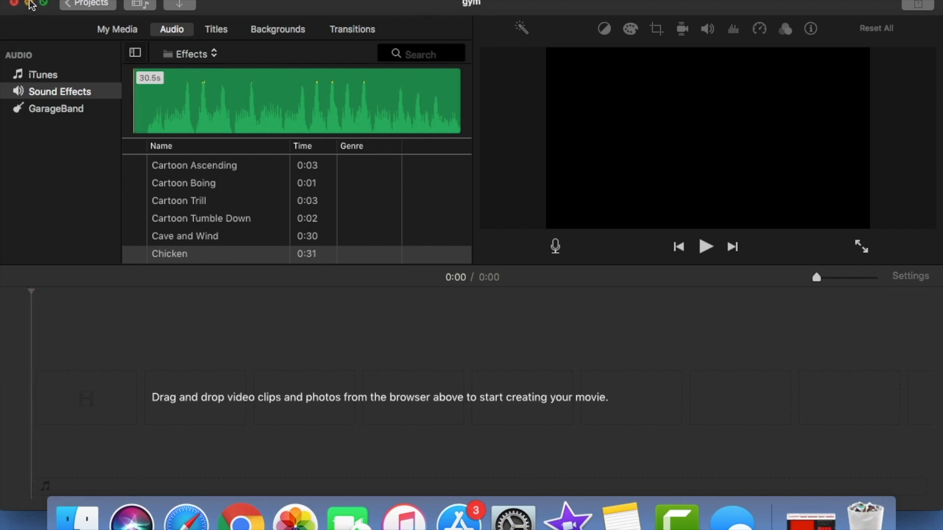
# Step: Minimize iMovie to reveal IMG_0621.mov on the desktop
pyautogui.click(14, 3)
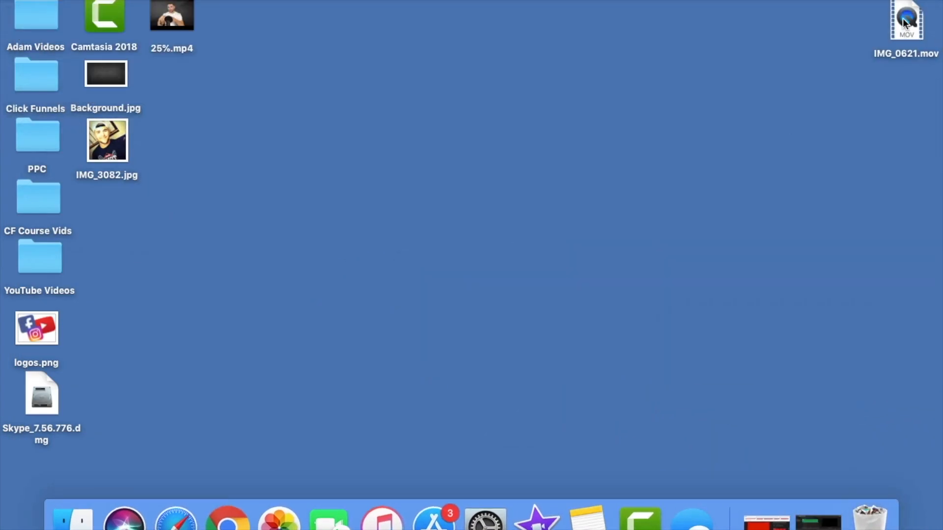
pyautogui.moveTo(817, 517)
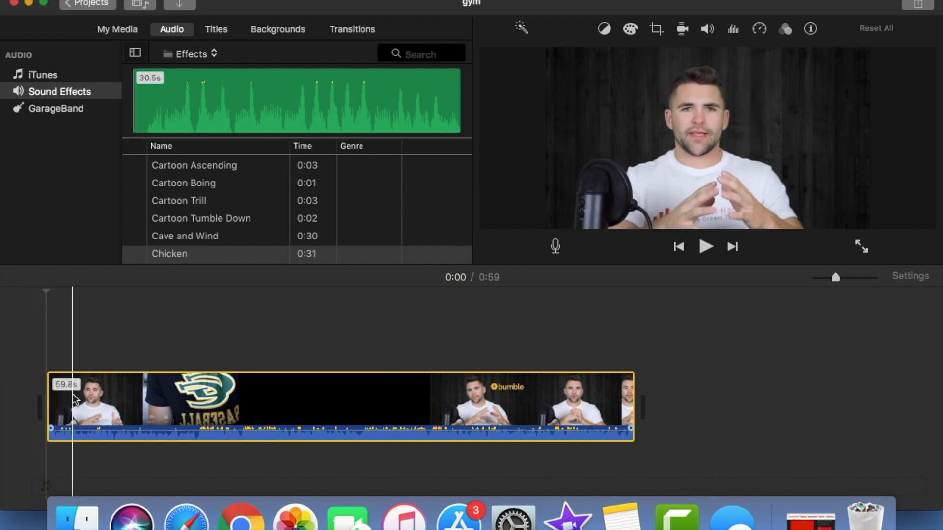
pyautogui.moveTo(77, 400)
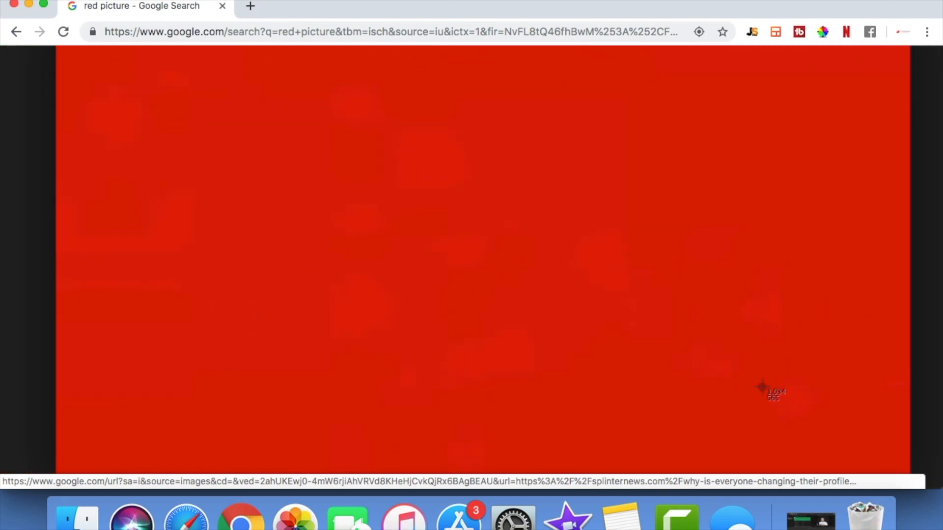
pyautogui.moveTo(688, 256)
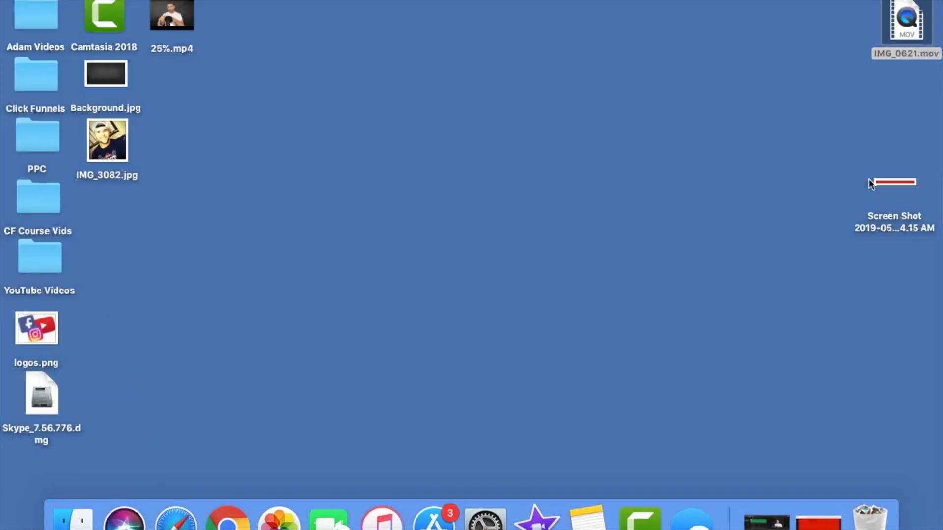
pyautogui.moveTo(908, 218)
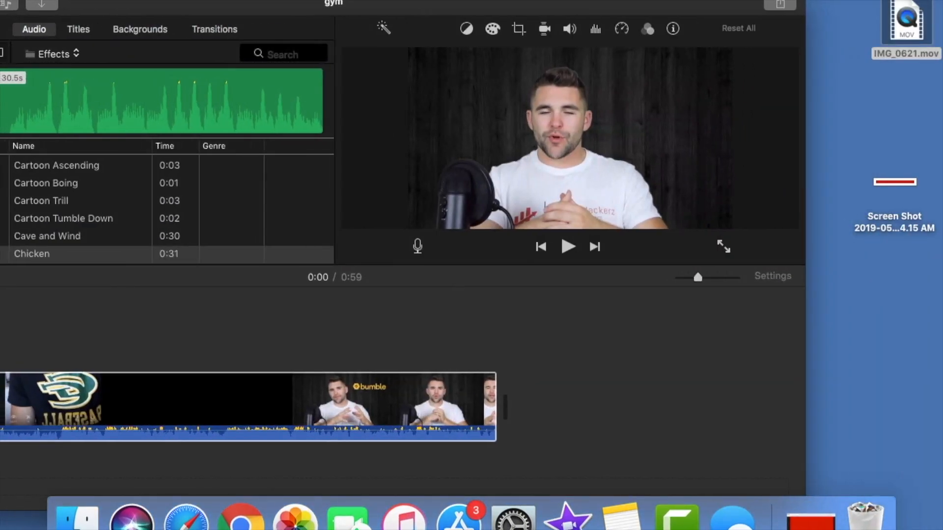
# Step: Drop the red Screen Shot file into the gym timeline above the talking-head clip
pyautogui.click(894, 182)
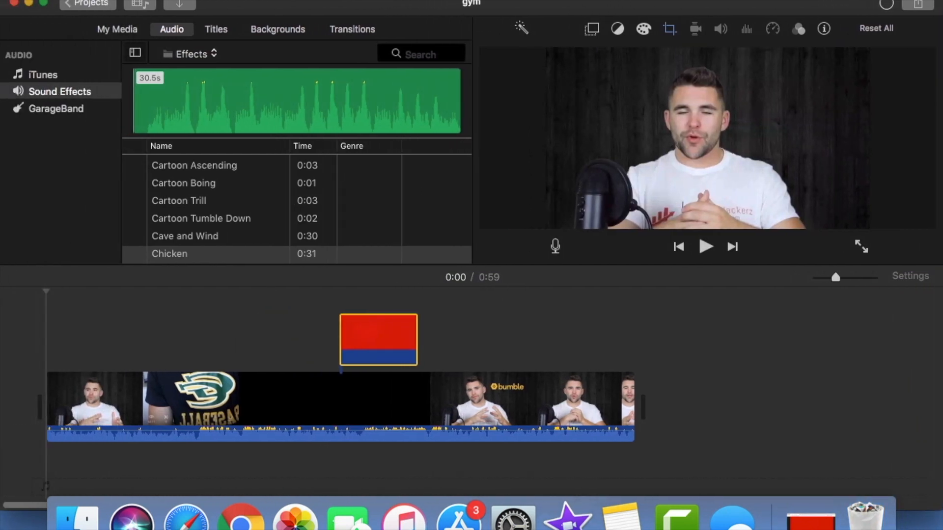
# Step: Select the red clip and set its video overlay to Picture in Picture
pyautogui.click(378, 336)
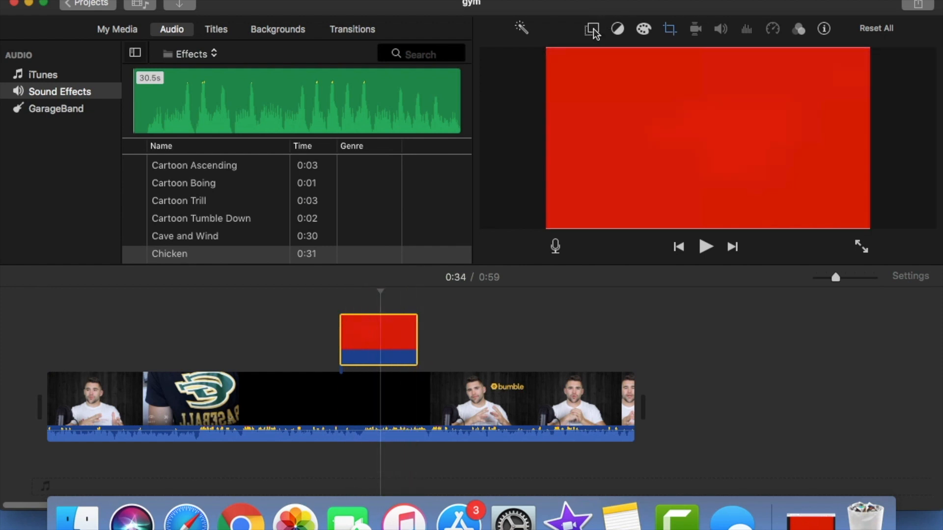
pyautogui.click(591, 28)
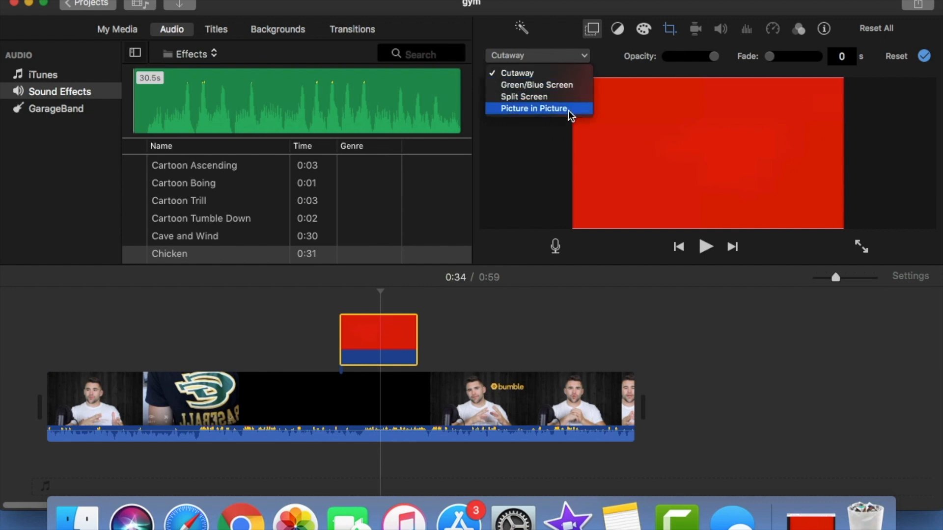
pyautogui.click(533, 108)
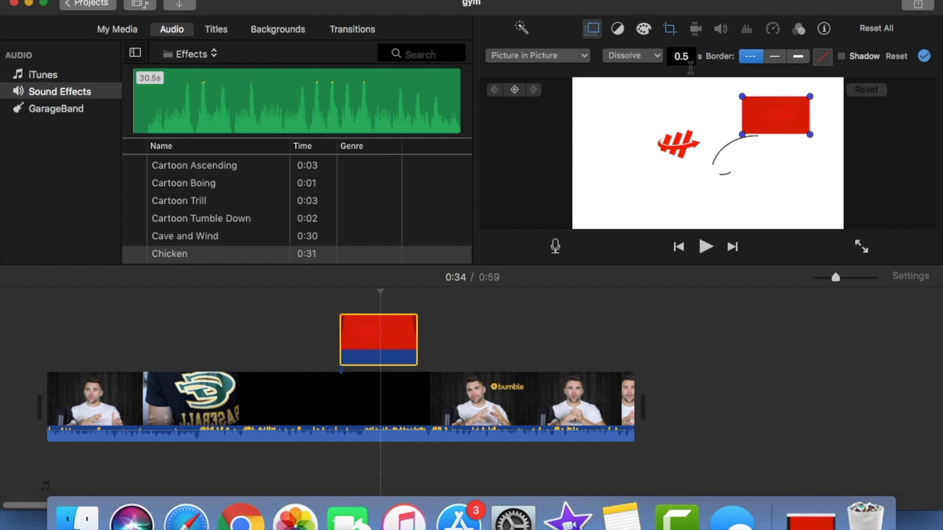
pyautogui.click(669, 29)
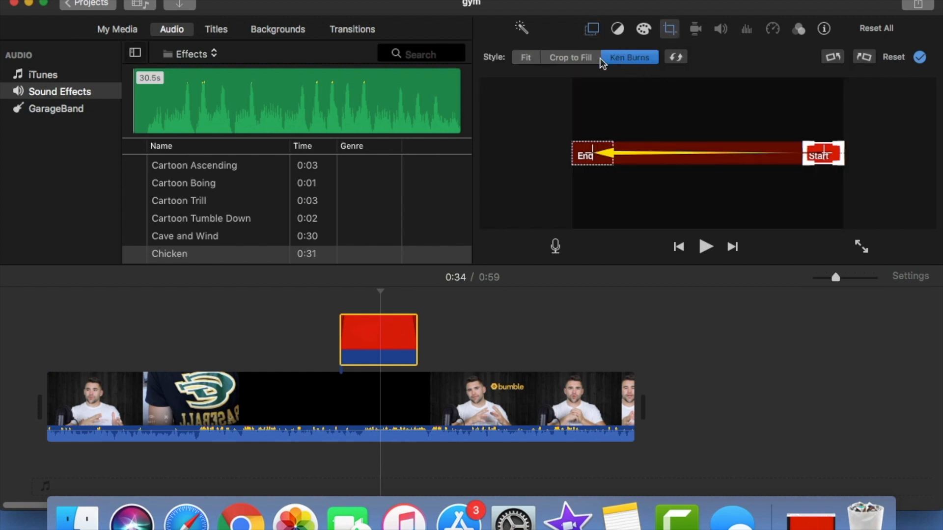
# Step: Set the red inset's crop to Fit so it shows as a thin bar
pyautogui.click(525, 57)
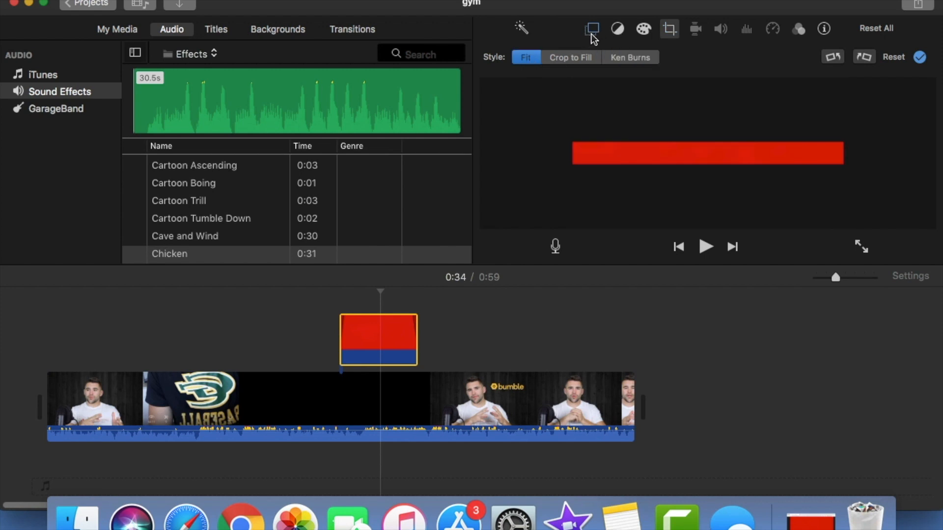
pyautogui.click(591, 29)
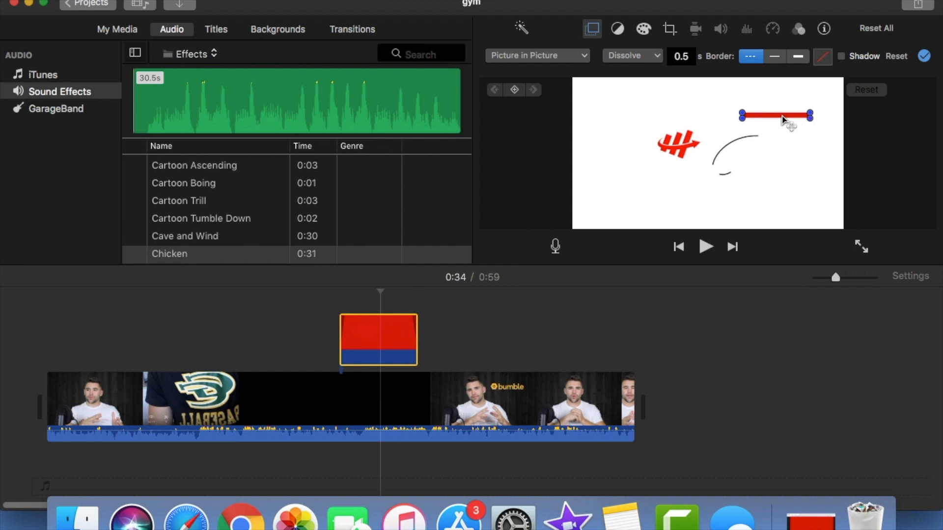
# Step: Move the red bar to the frame's bottom edge and stretch its clip to the video start
pyautogui.moveTo(775, 116); pyautogui.dragTo(762, 222)
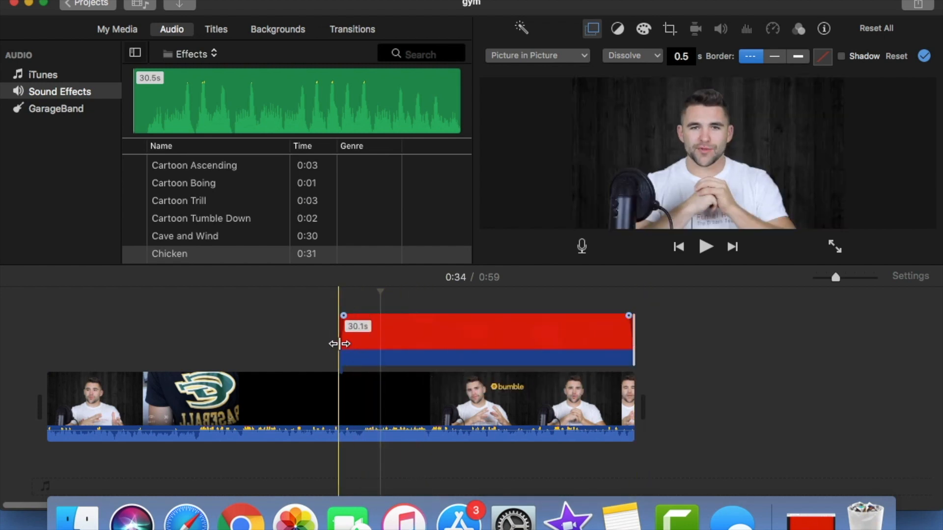
pyautogui.moveTo(343, 344); pyautogui.dragTo(51, 343)
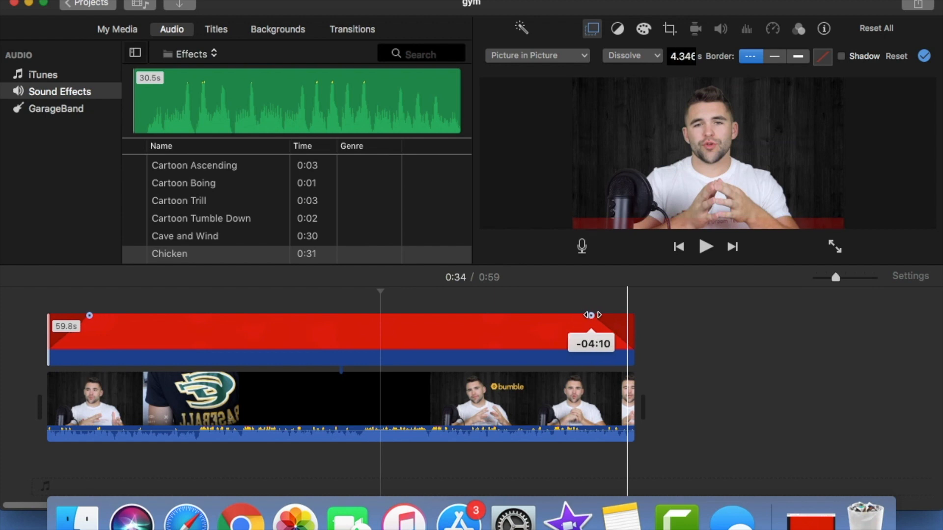
# Step: Shorten the red bar's fade-in by dragging its fade handle
pyautogui.moveTo(592, 315); pyautogui.dragTo(630, 314)
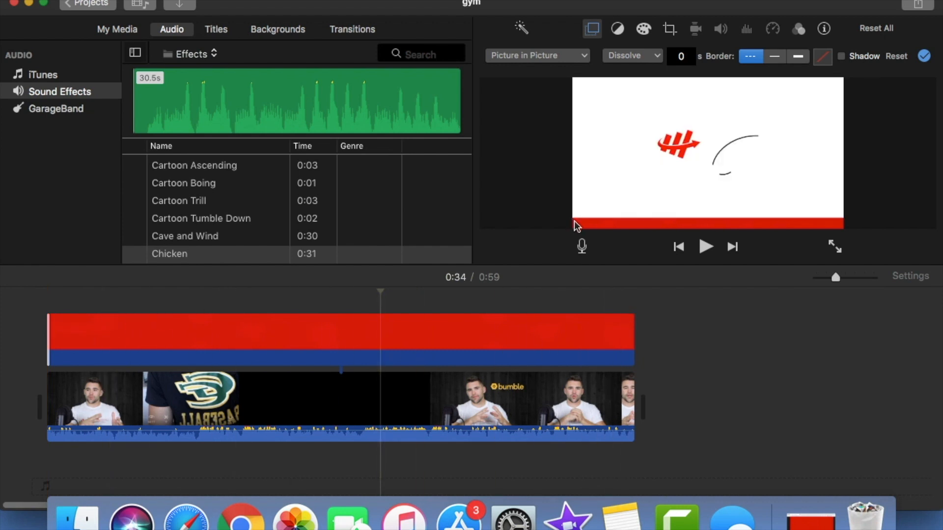
pyautogui.moveTo(849, 223)
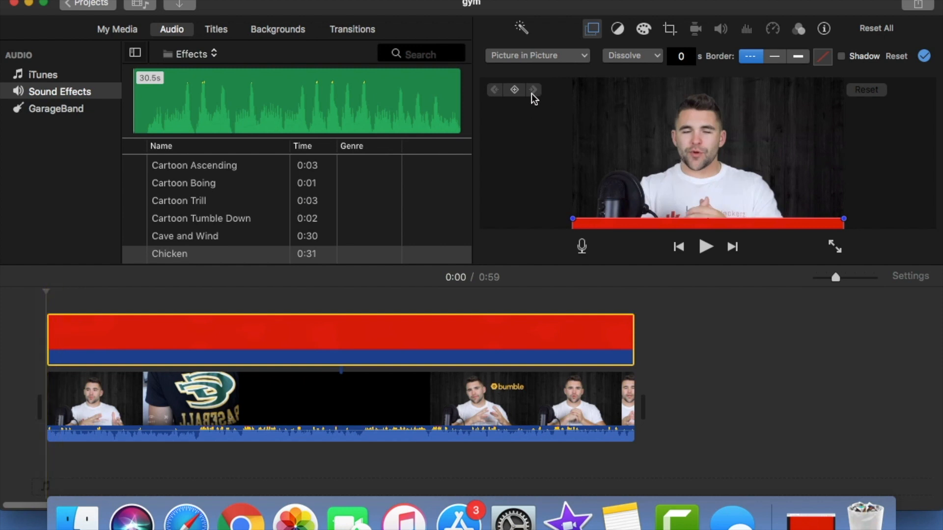
pyautogui.moveTo(514, 89)
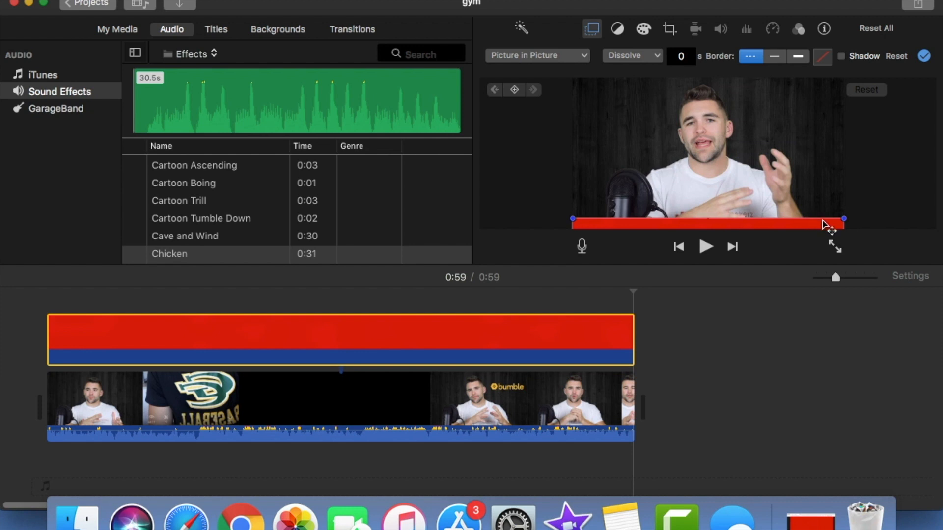
# Step: Slide the red bar leftward within the frame at the 0:59 end
pyautogui.moveTo(842, 219); pyautogui.dragTo(811, 224)
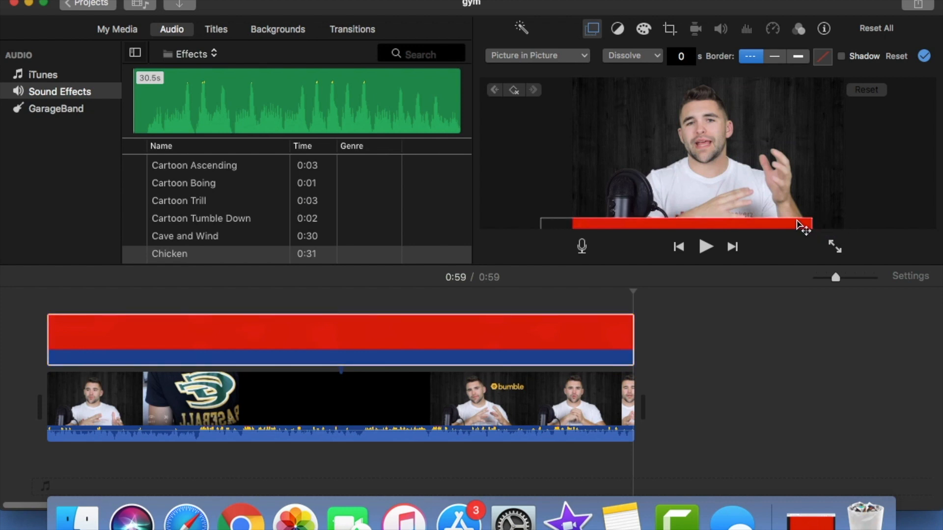
pyautogui.moveTo(808, 223); pyautogui.dragTo(676, 227)
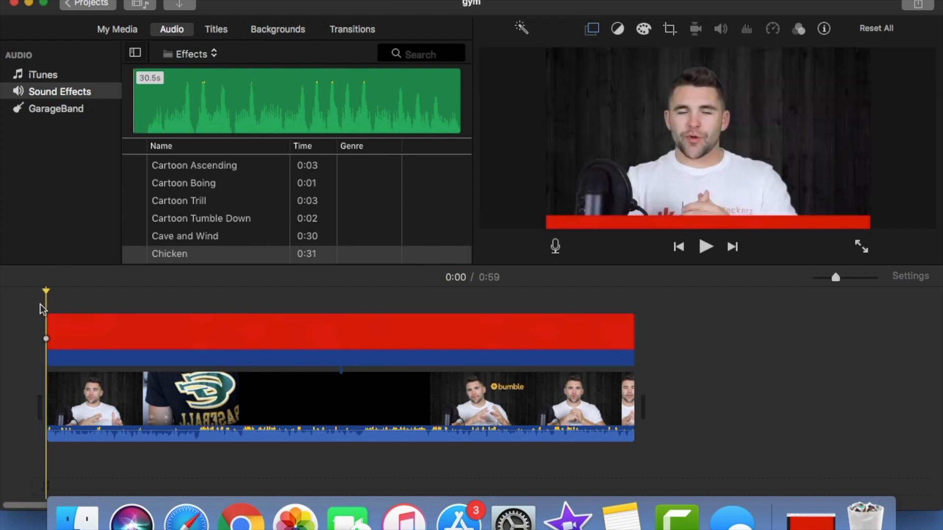
pyautogui.click(706, 247)
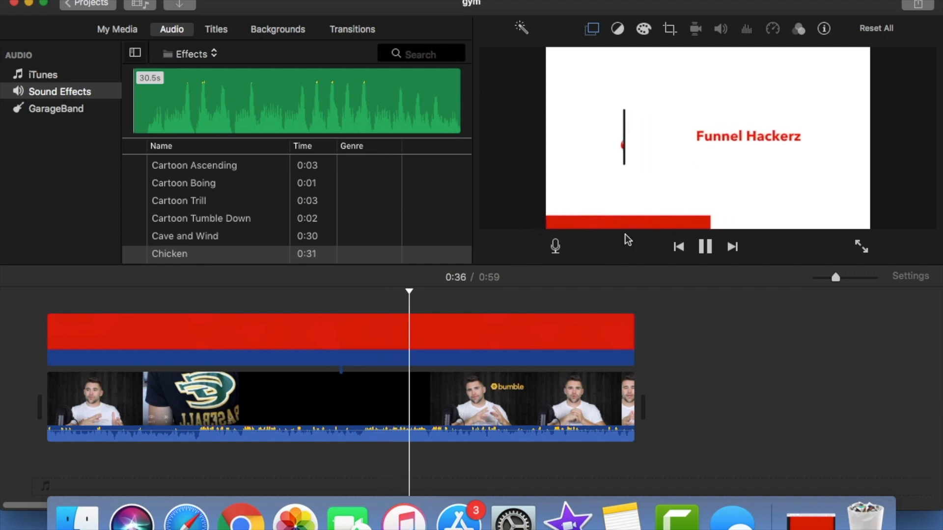
pyautogui.moveTo(409, 292); pyautogui.dragTo(334, 292)
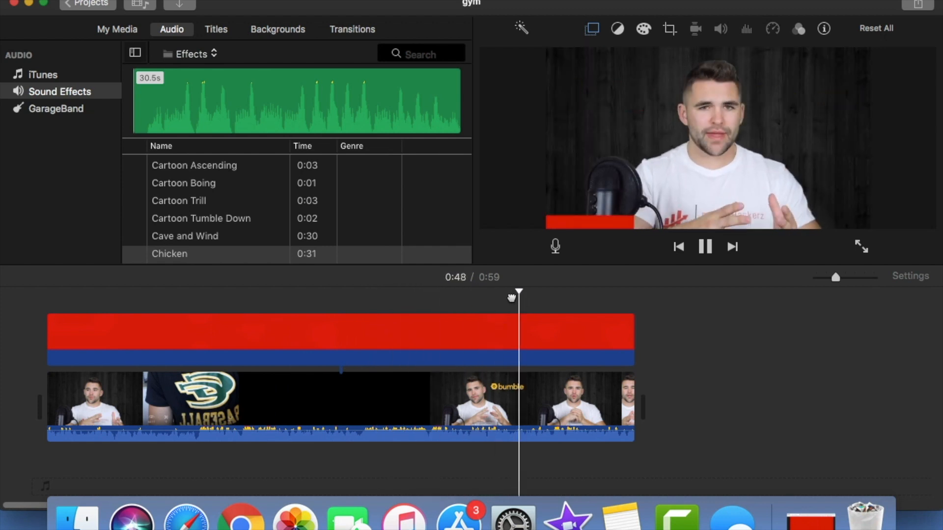
pyautogui.moveTo(517, 295); pyautogui.dragTo(376, 290)
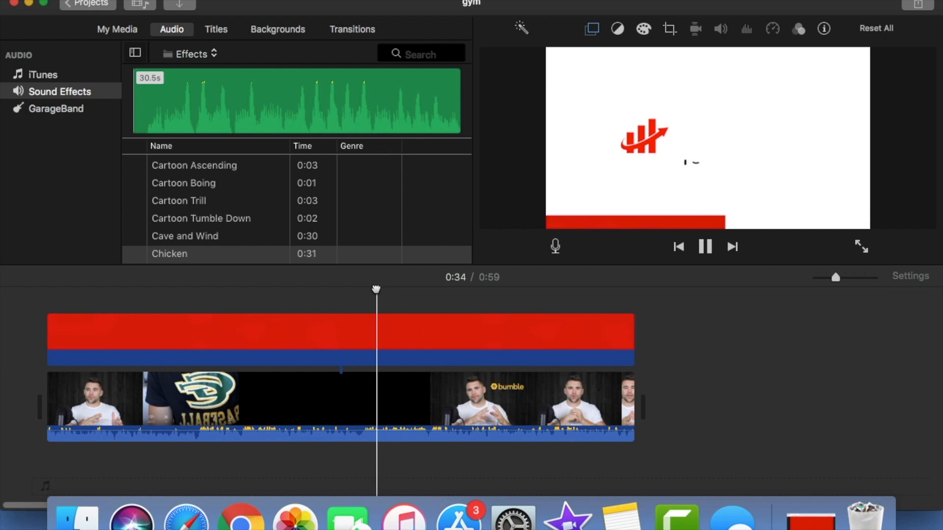
pyautogui.moveTo(375, 290); pyautogui.dragTo(280, 290)
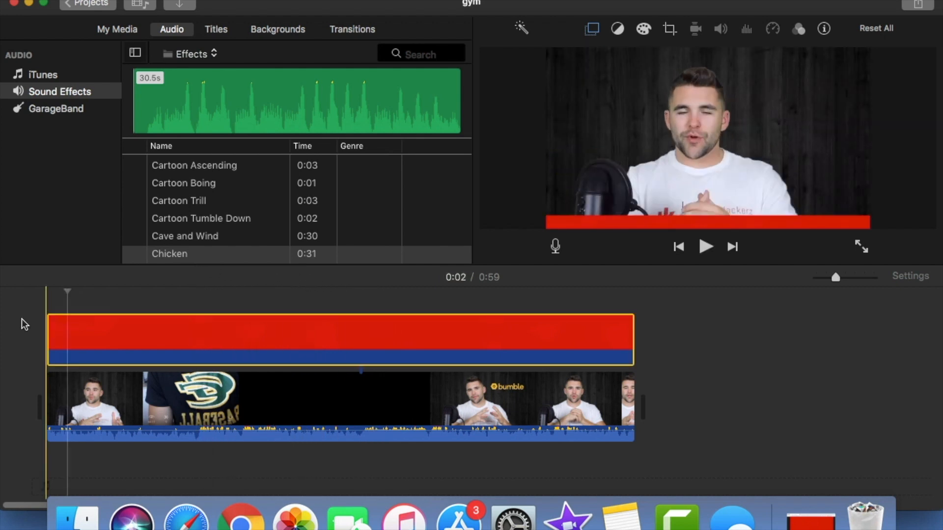
# Step: Extend the red overlay clip to the full 59.8 seconds and select it
pyautogui.click(66, 336)
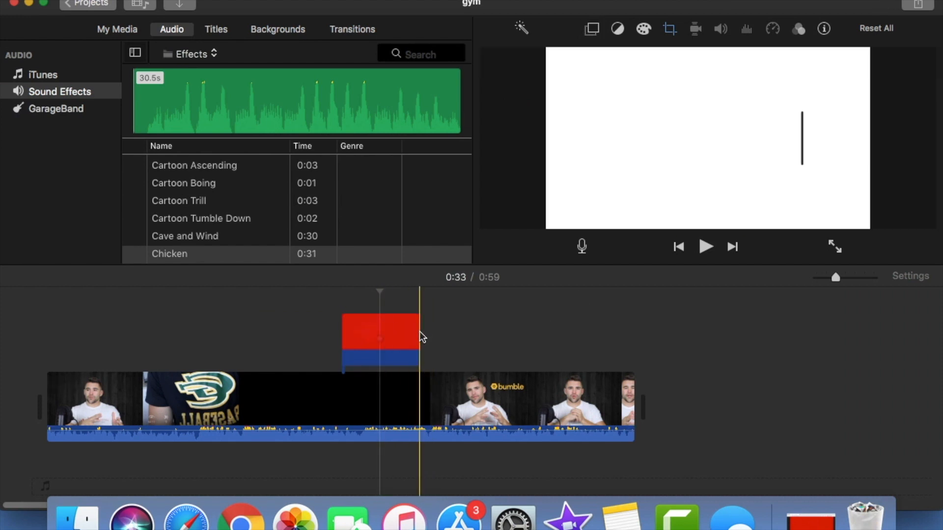
pyautogui.moveTo(419, 335); pyautogui.dragTo(631, 335)
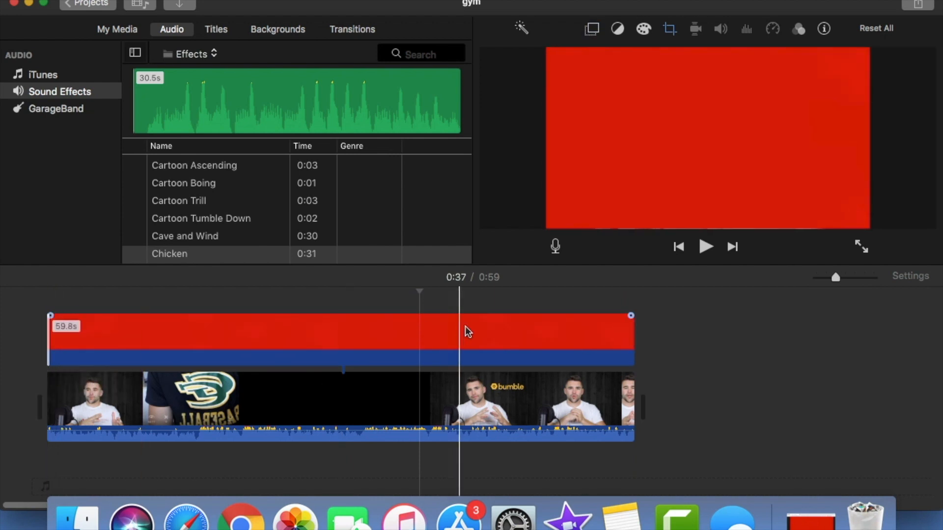
pyautogui.click(469, 330)
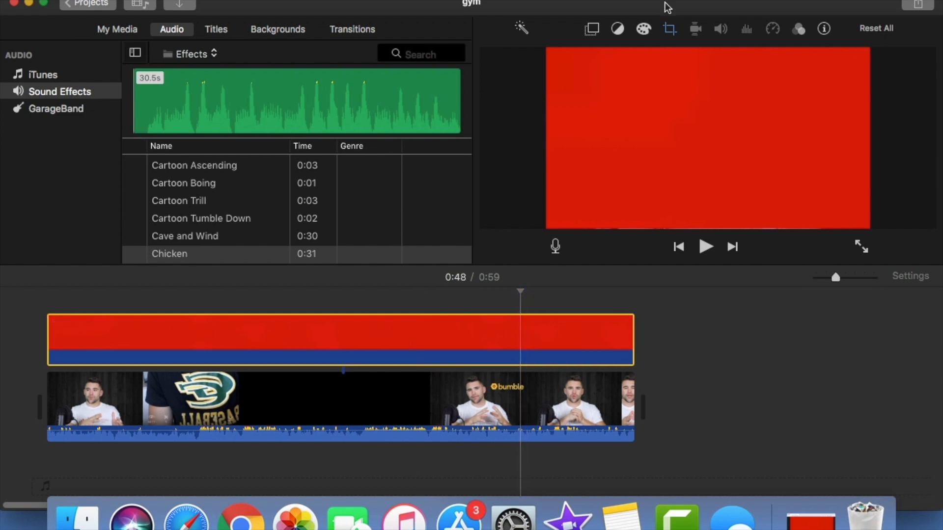
# Step: Make the red clip a Picture in Picture inset with a Fit crop
pyautogui.click(590, 29)
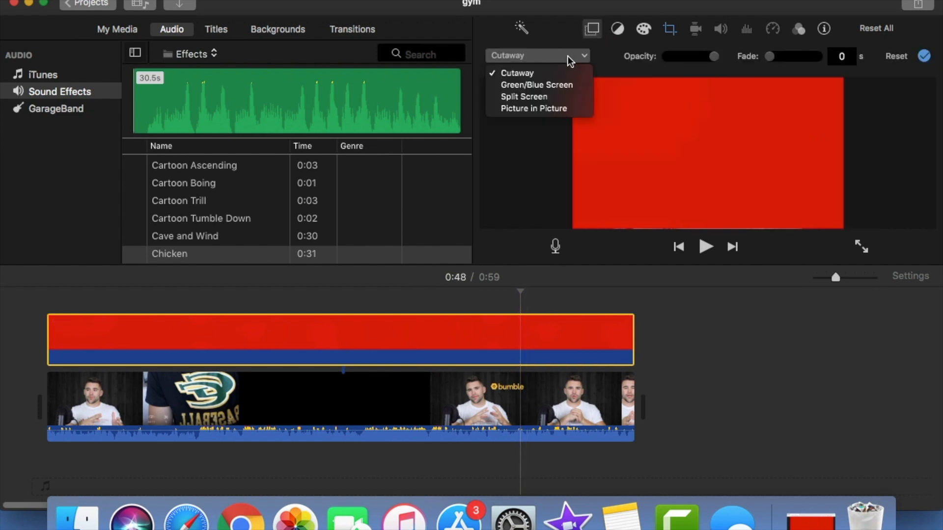
pyautogui.moveTo(533, 108)
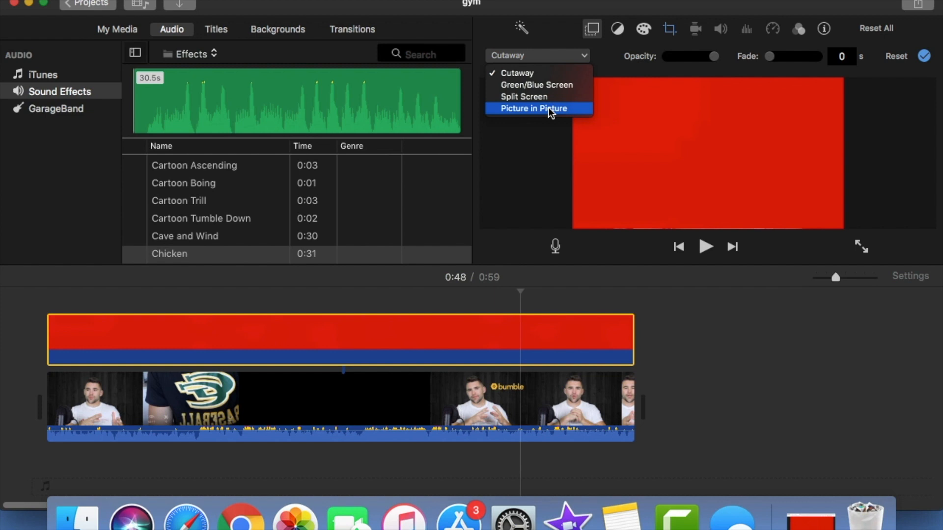
pyautogui.click(532, 108)
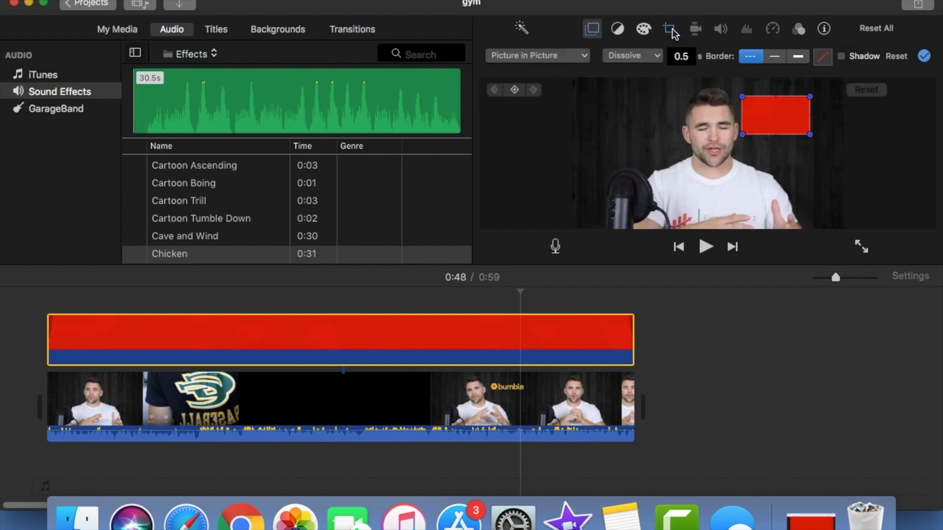
pyautogui.click(669, 29)
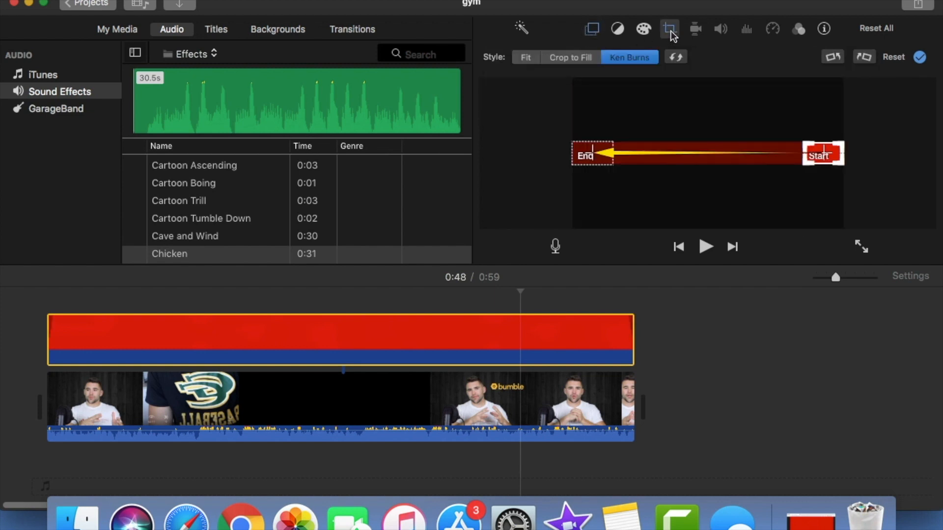
pyautogui.click(524, 57)
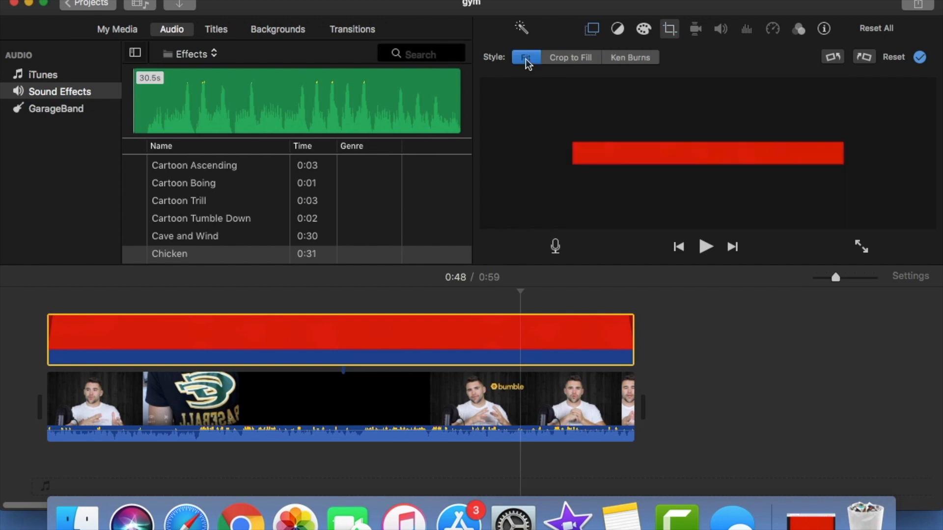
pyautogui.click(591, 29)
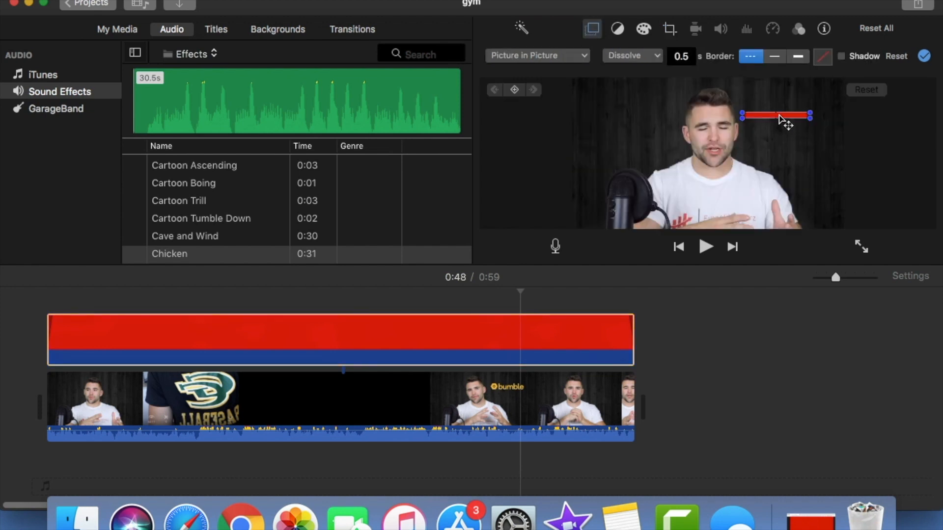
# Step: Move the red strip down to the video's bottom edge
pyautogui.moveTo(776, 118); pyautogui.dragTo(776, 226)
pyautogui.write('0')
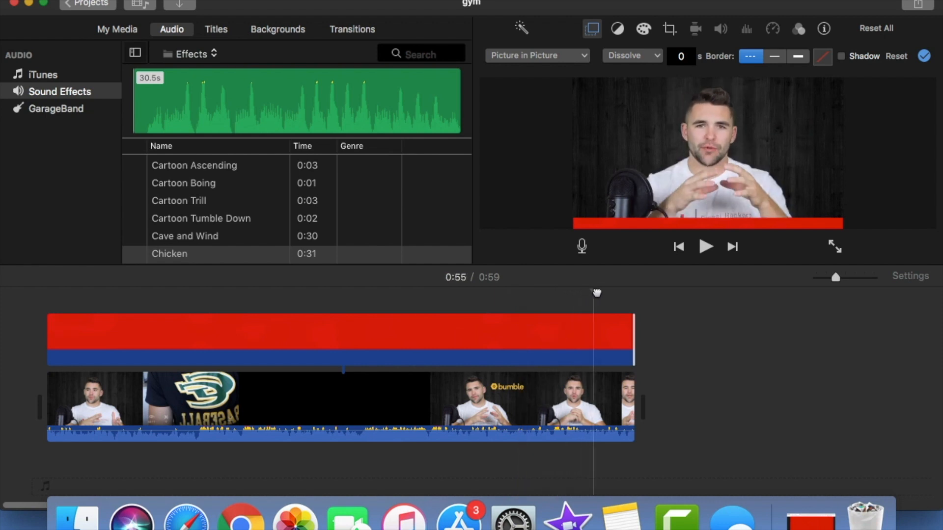
# Step: Keyframe the red bar at 0:59, shrink it to the left edge at 0:00, and play back
pyautogui.click(622, 335)
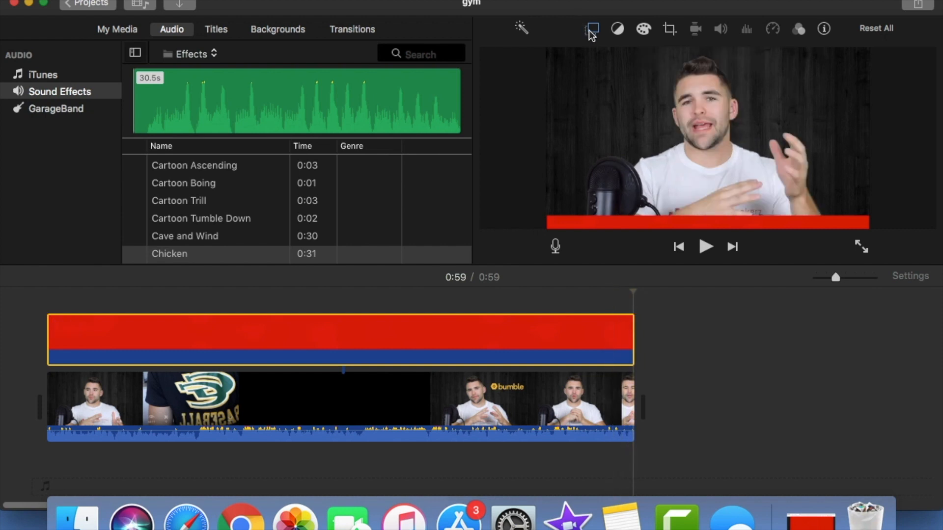
pyautogui.moveTo(592, 29)
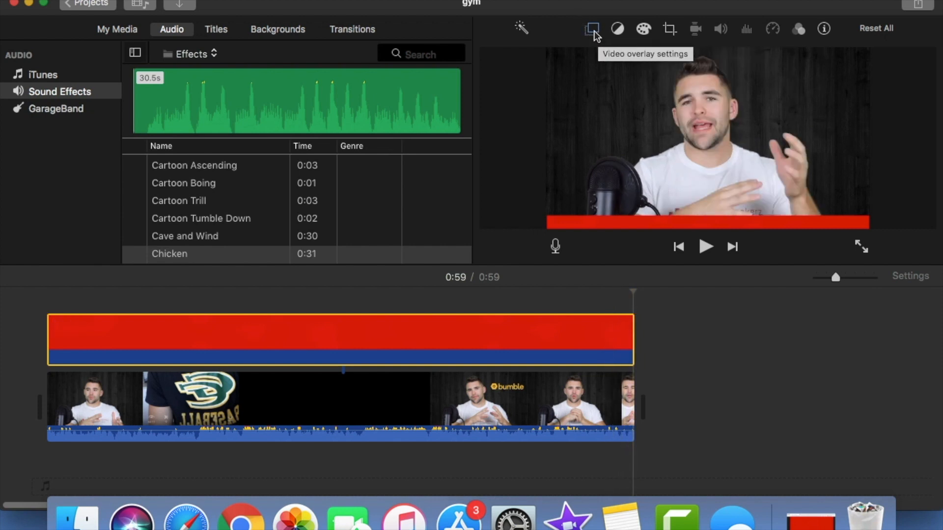
pyautogui.click(591, 29)
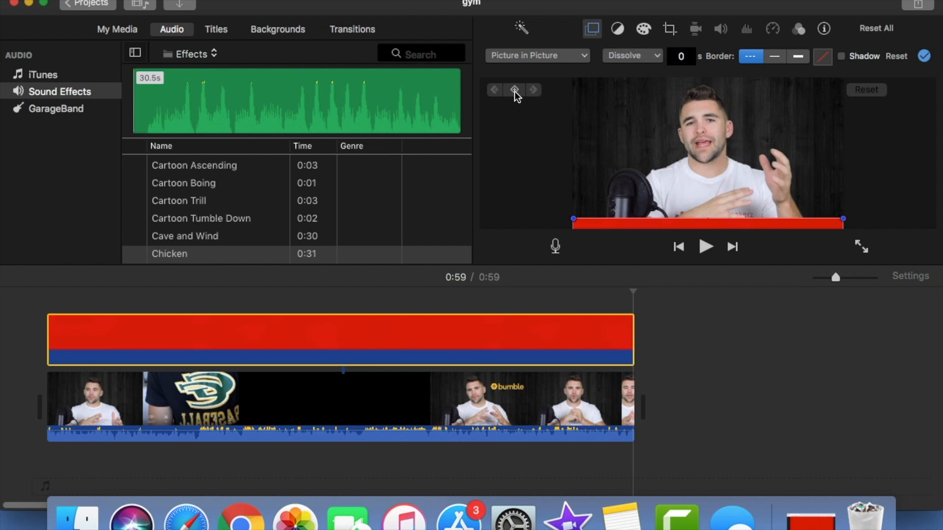
pyautogui.moveTo(514, 89)
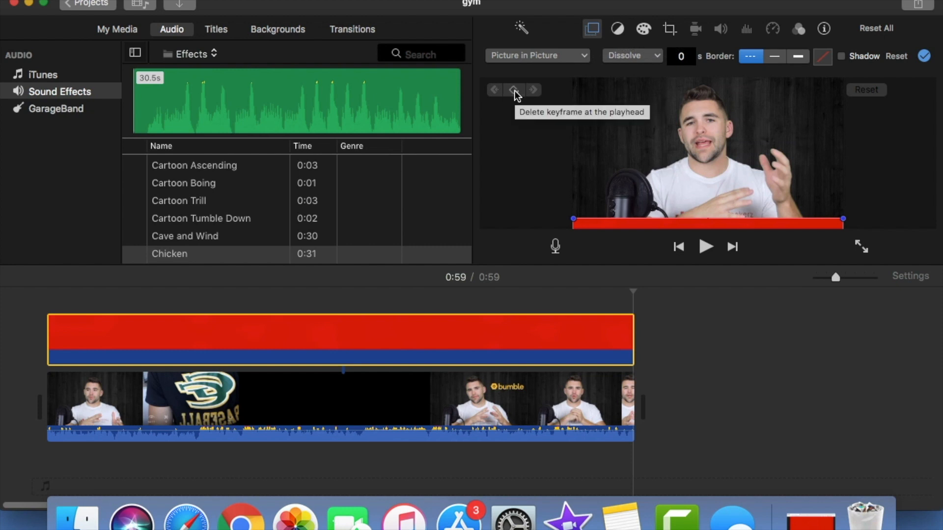
pyautogui.moveTo(822, 227)
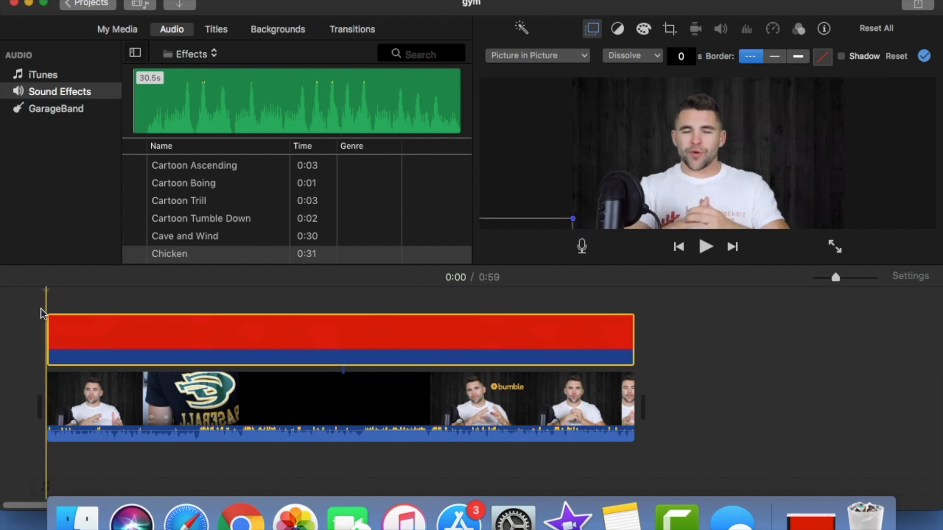
pyautogui.click(706, 246)
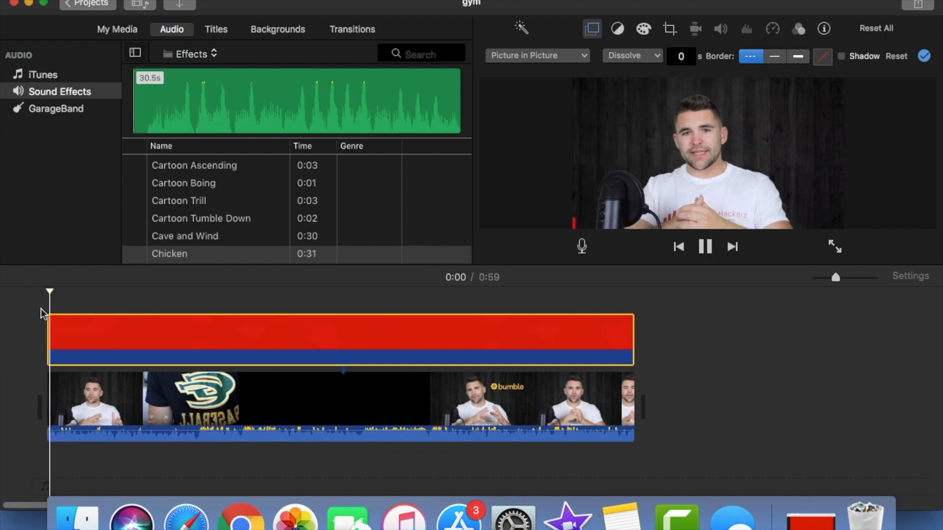